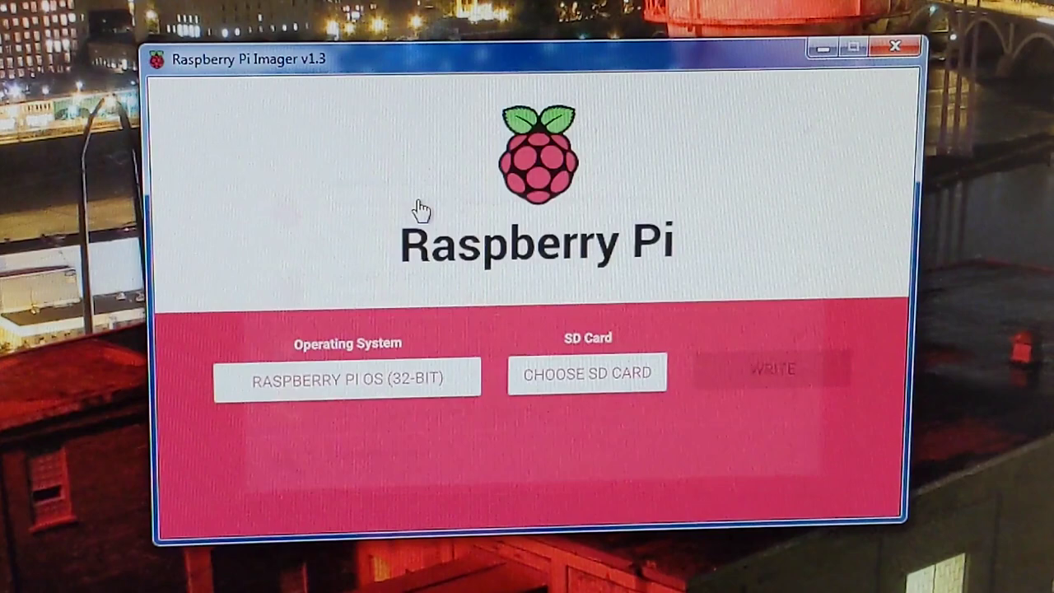
- Select the mass storage device as the SD card and write Raspberry Pi OS (32-bit) to it
click(586, 373)
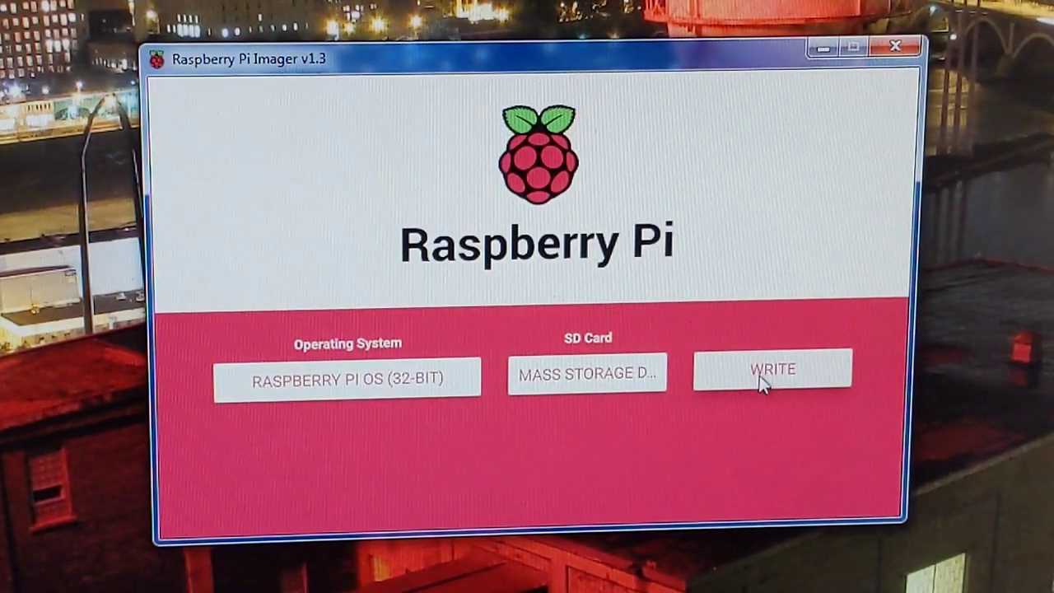
click(772, 369)
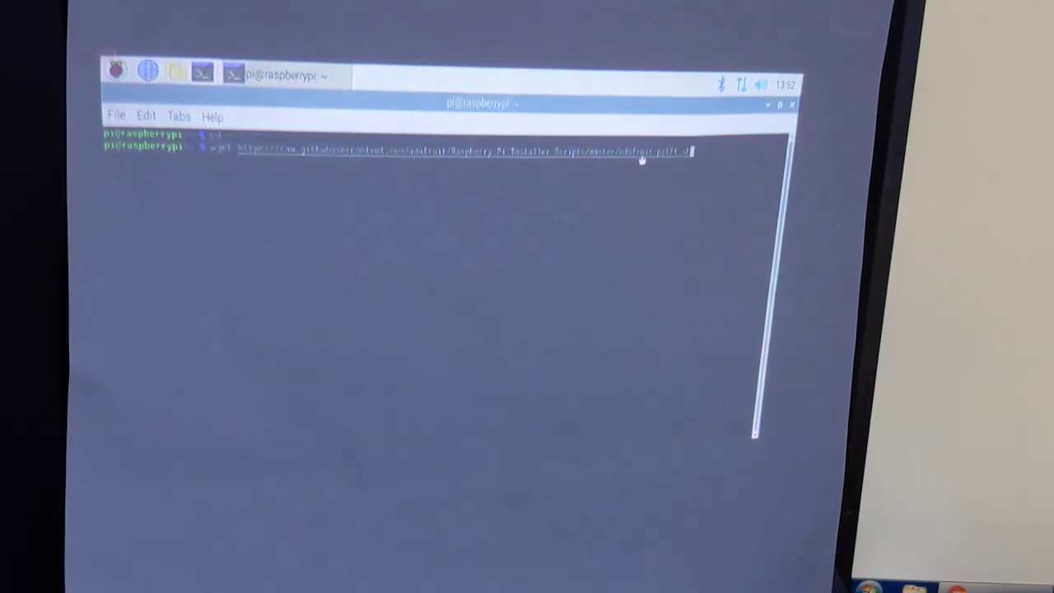
- Download adafruit-pitft.sh with wget and type 'sudo ./adafruit-pitft.sh' to run it
key(Return)
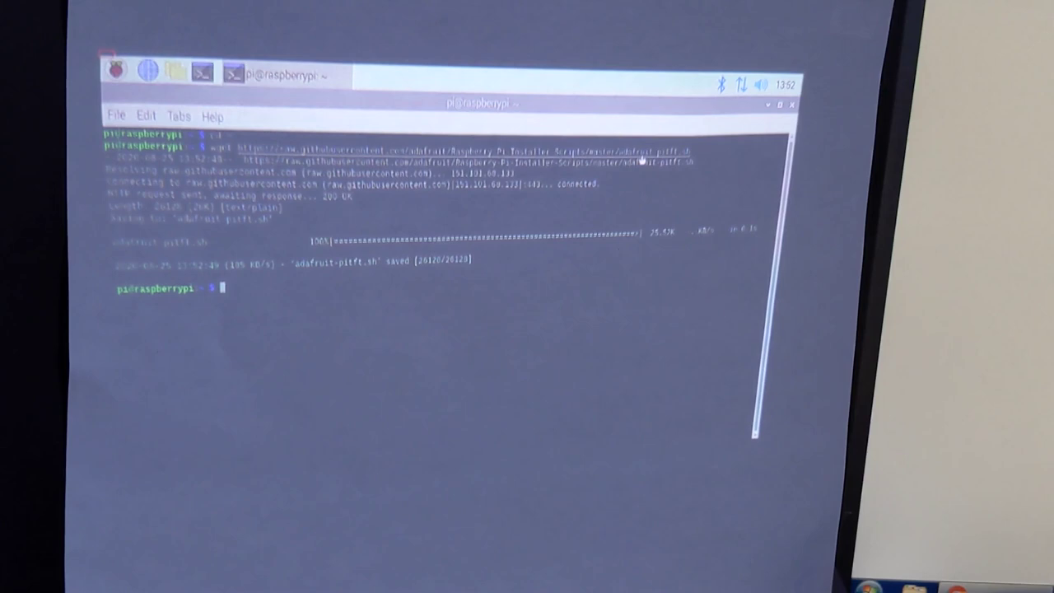
text(sudo ./adafruit-pitft.sh)
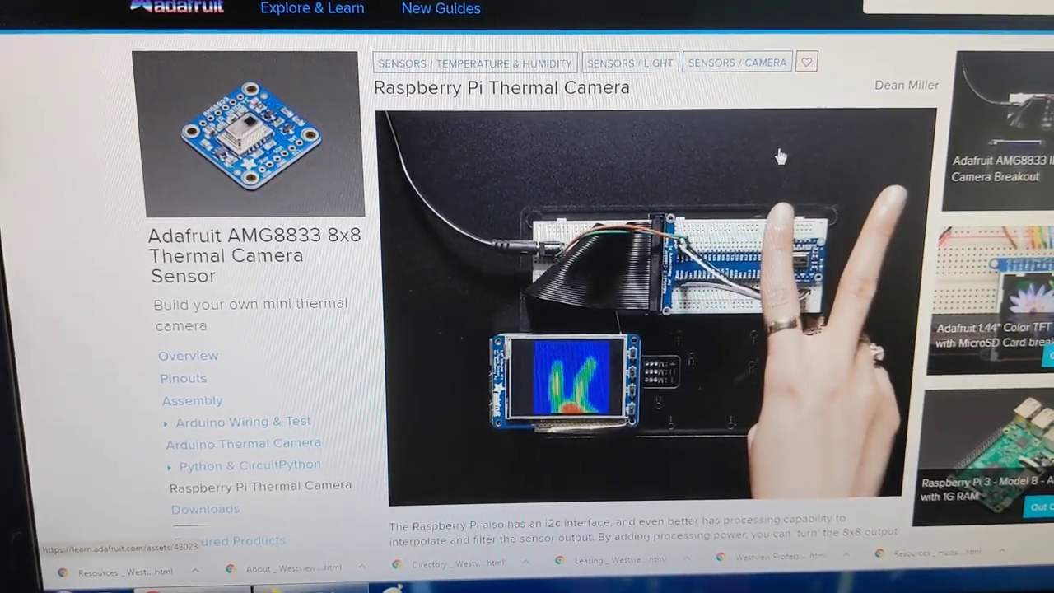
- Scroll the Thermal Camera guide to the CircuitPython & Python Usage section
scroll(down, 3)
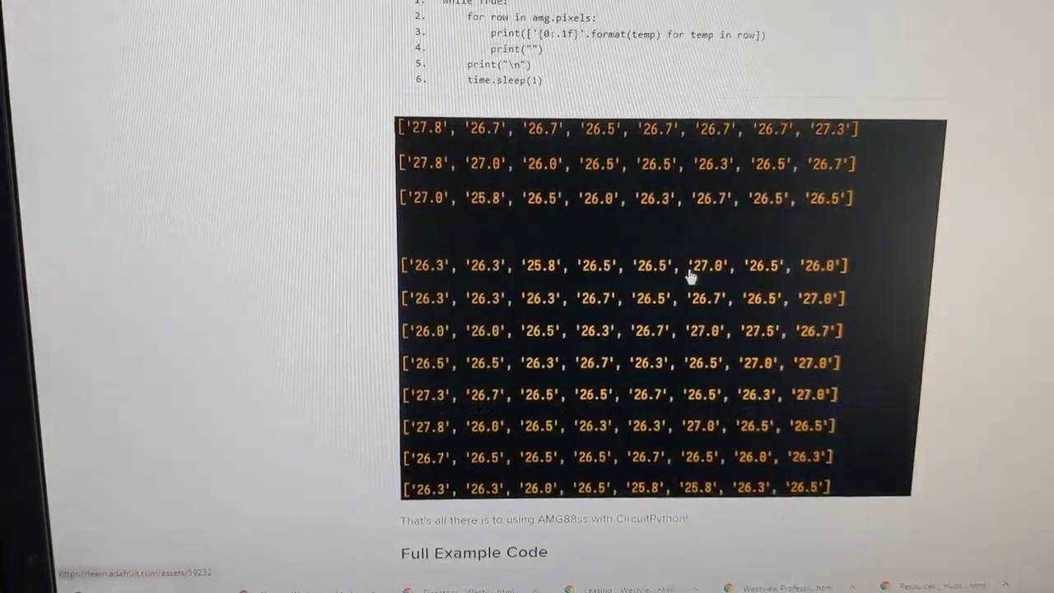
scroll(up, 3)
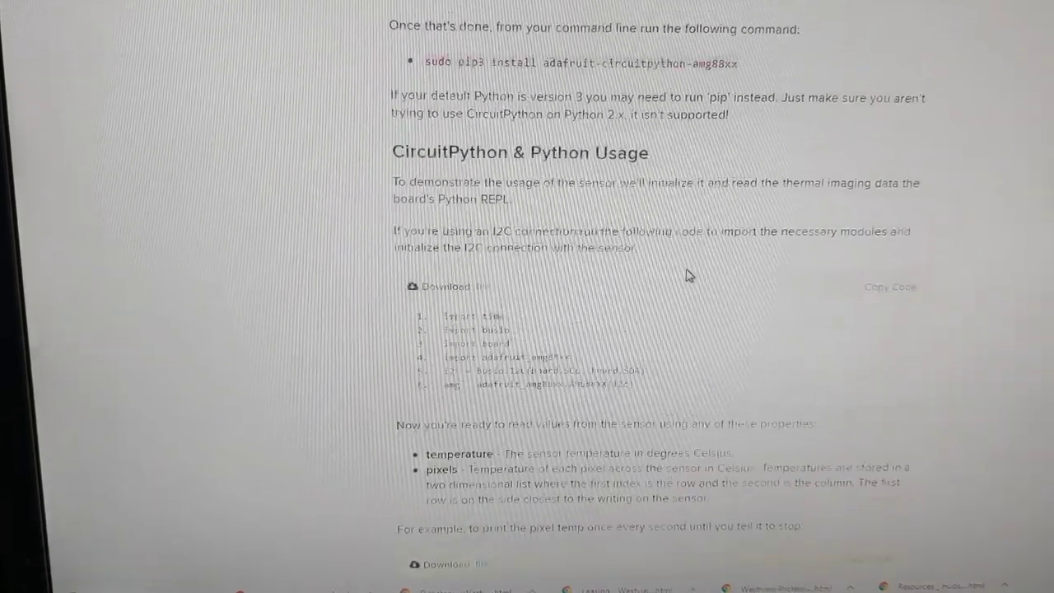